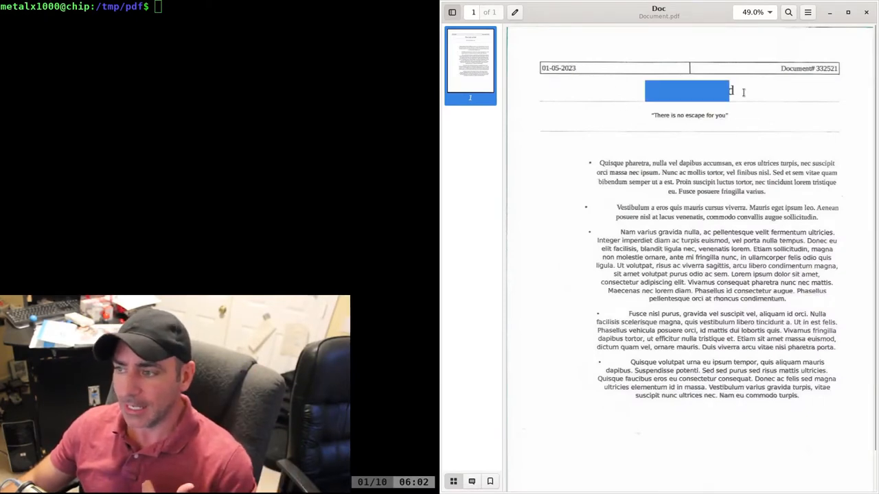
mouse_move(344, 121)
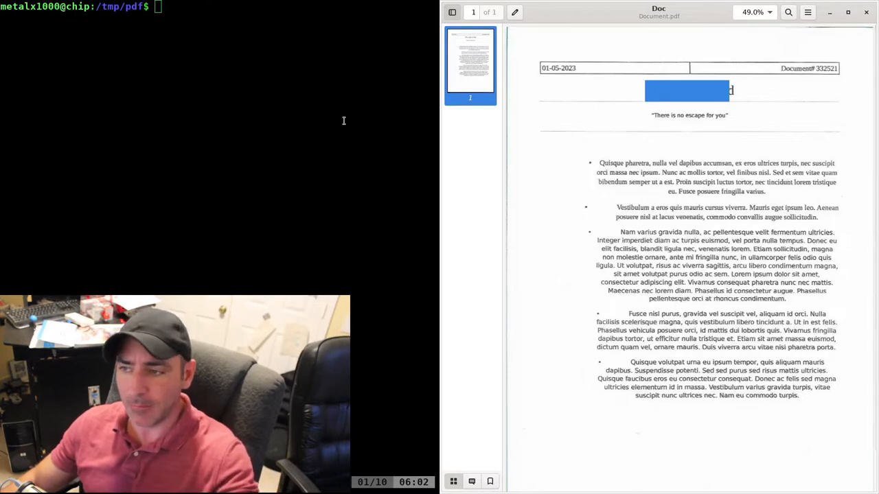
- Focus the terminal and abandon a half-typed pdf2txt command, leaving the prompt clean
left_click(865, 11)
type("ls")
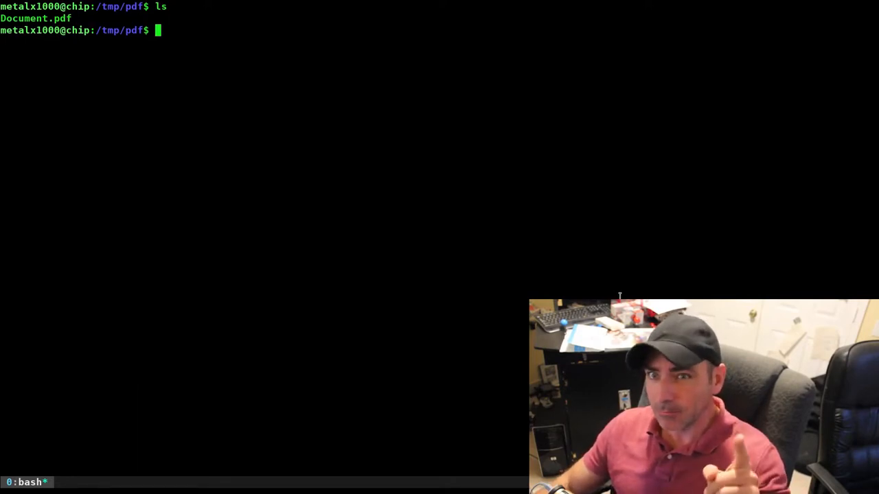
mouse_move(328, 253)
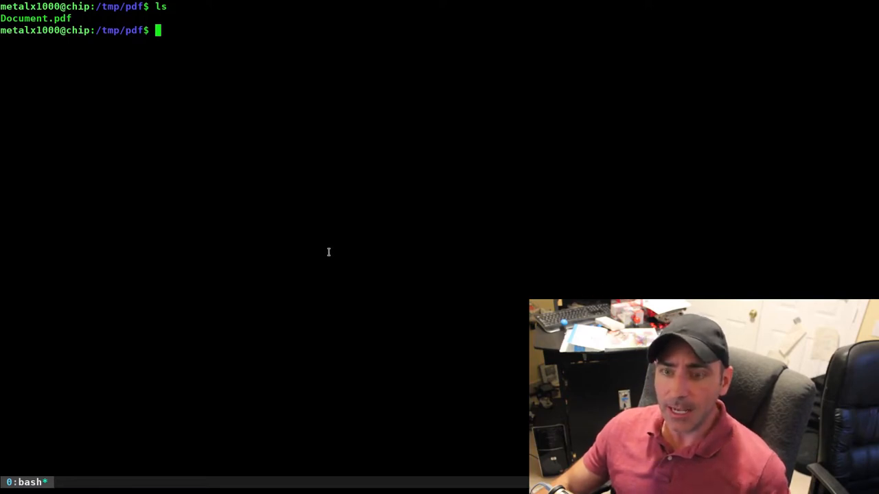
type("pdf")
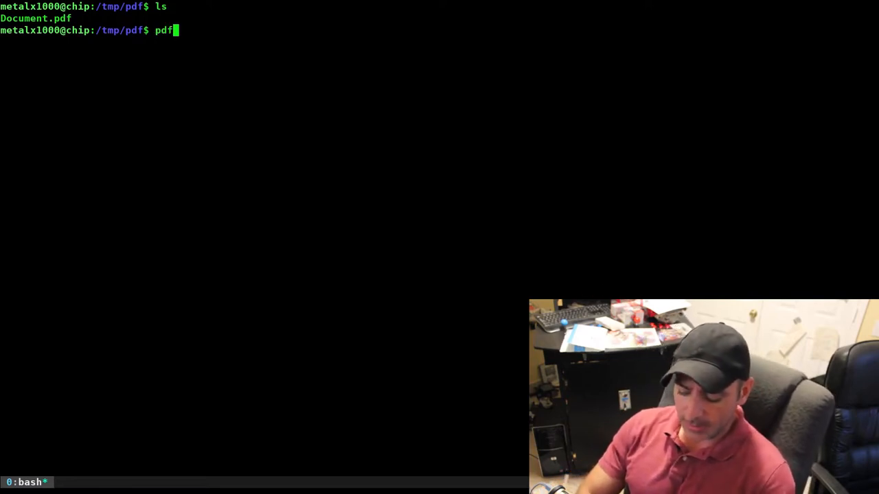
type("2tx")
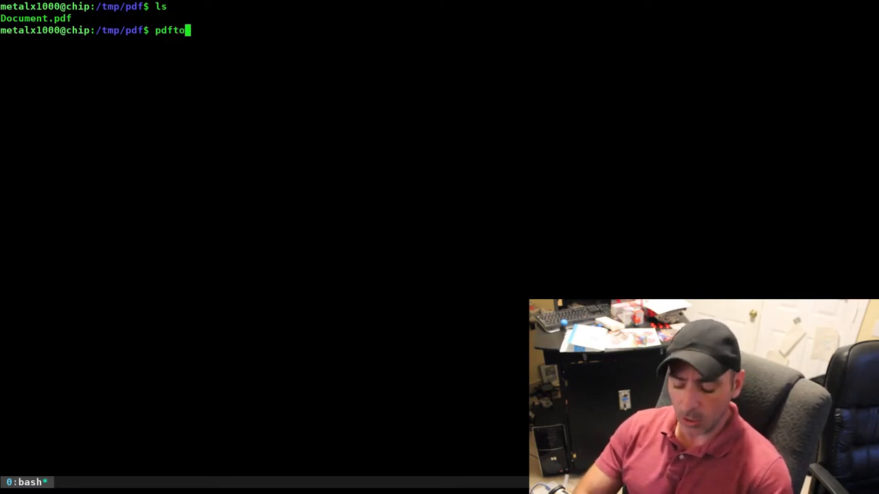
type("tex")
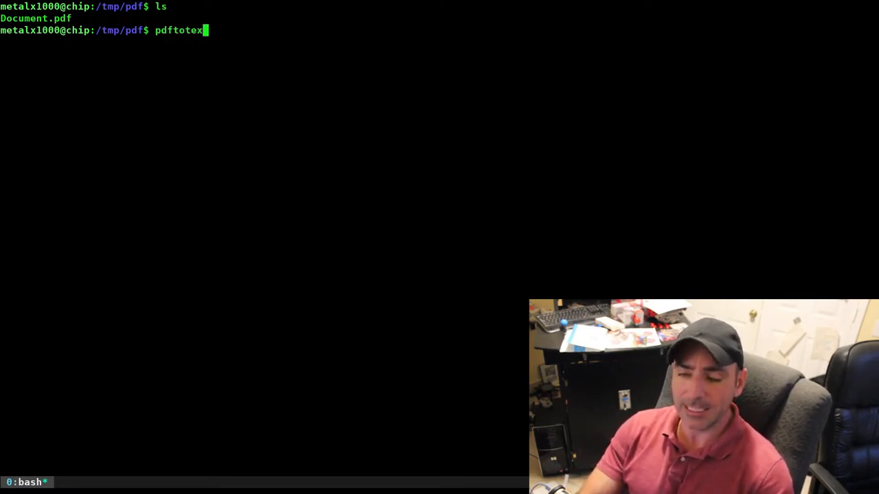
key("BackSpace")
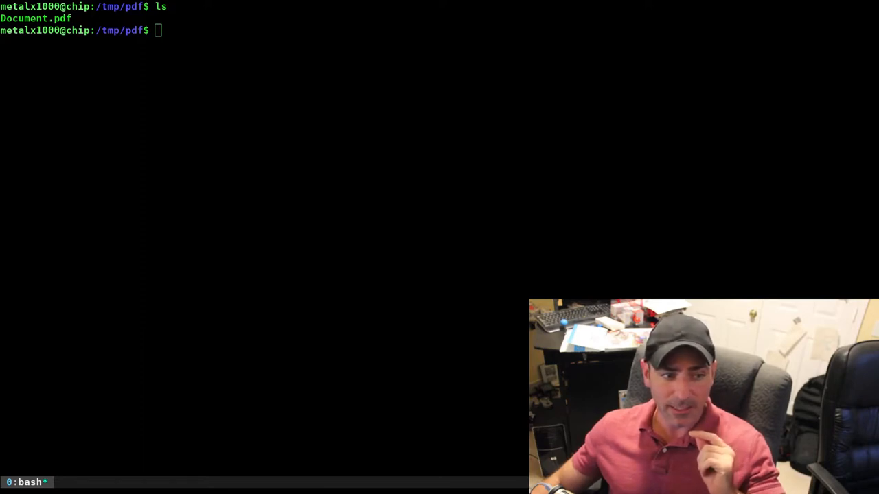
- Search aptitude for poppler-utils, confirming the PDF utilities package is installed
type("aptitude search poppler-utils")
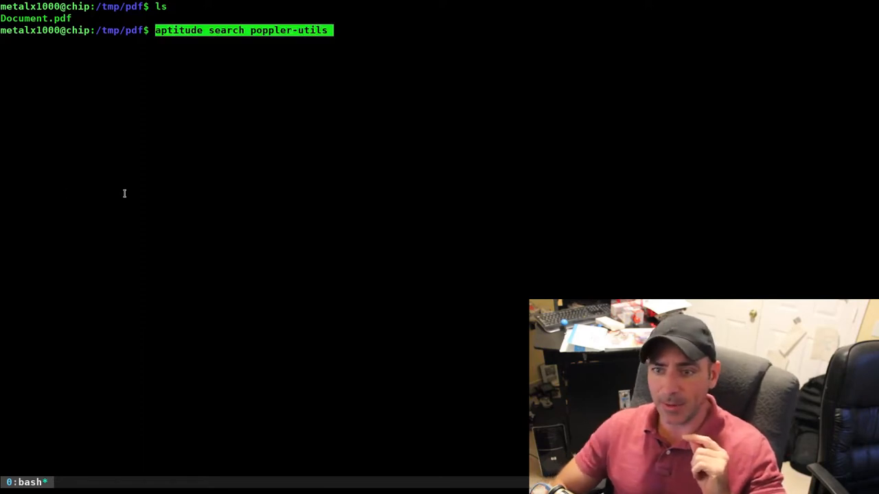
key("Return")
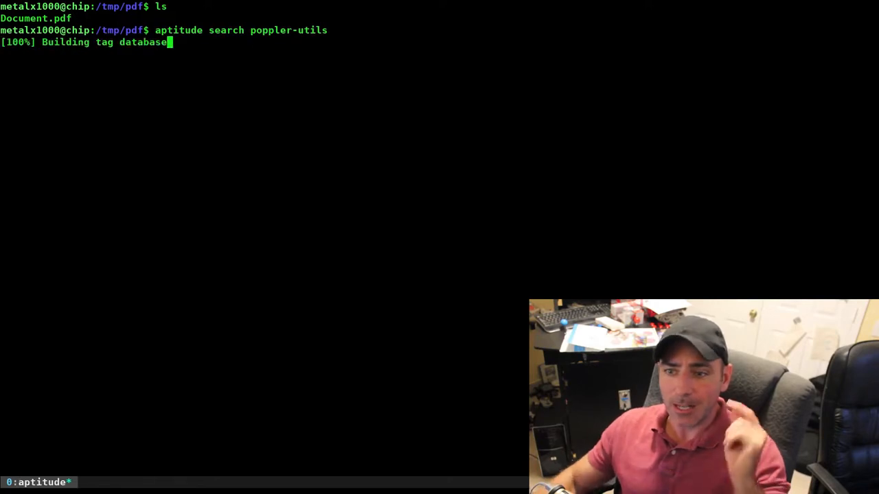
key("Return")
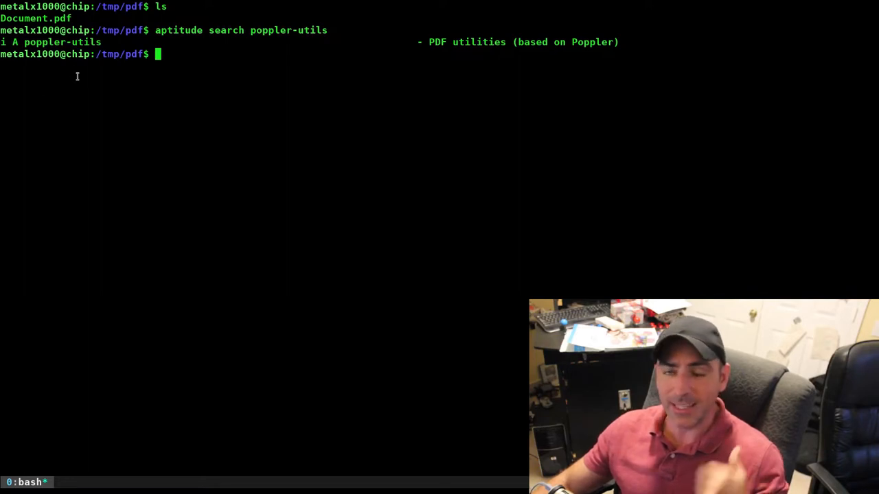
mouse_move(70, 86)
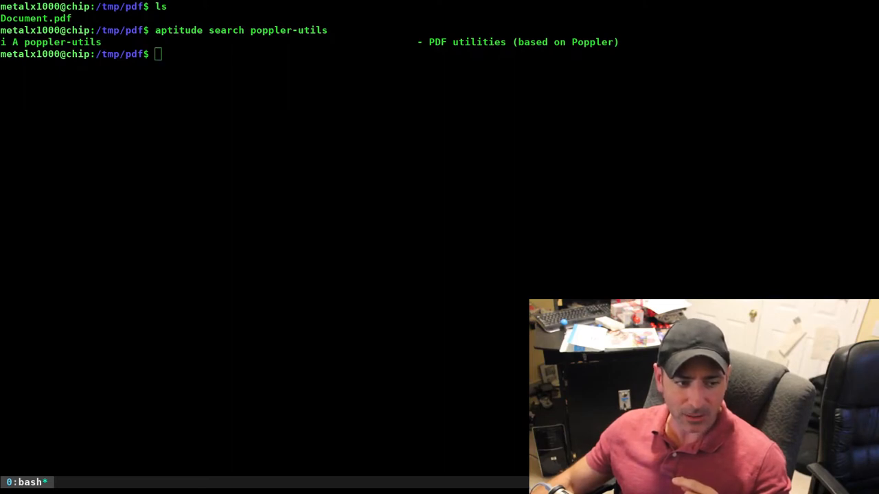
- Search aptitude for the python3-pdfminer package
type("aptitude search python3-pdfminer")
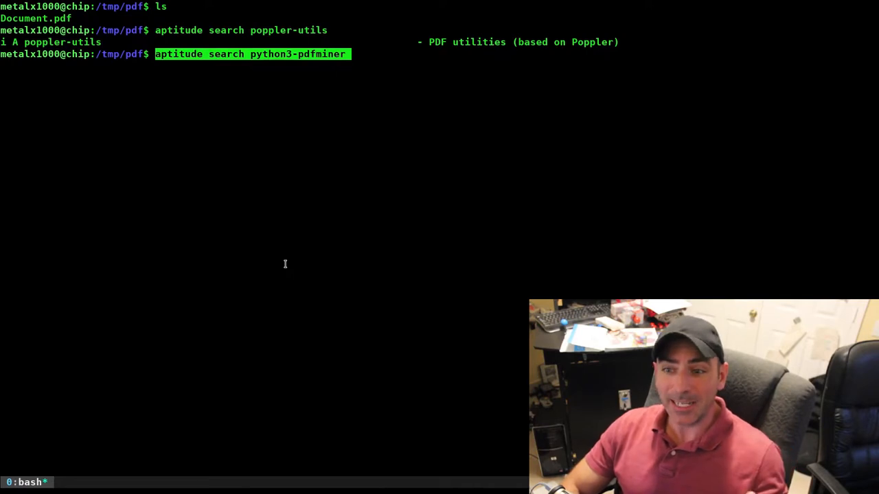
key("Return")
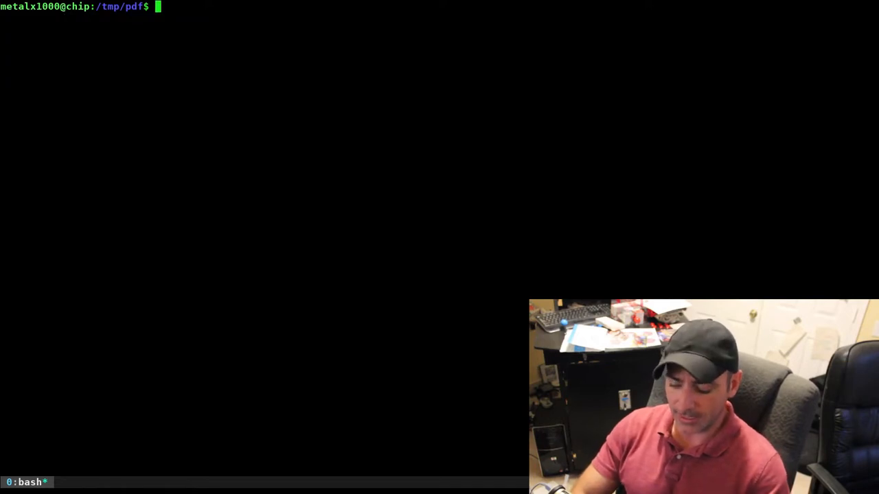
- Run pdf2txt Document.pdf and read its spaced-out, oddly broken extracted text
type("ls")
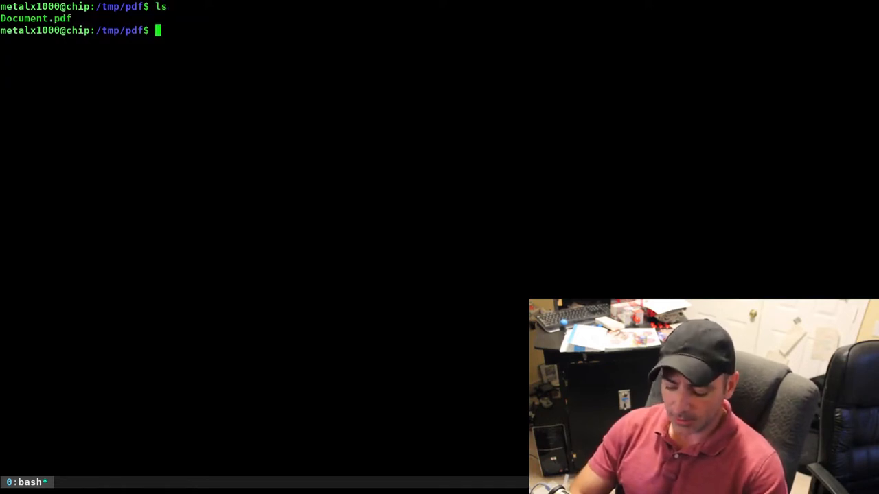
type("pdf2")
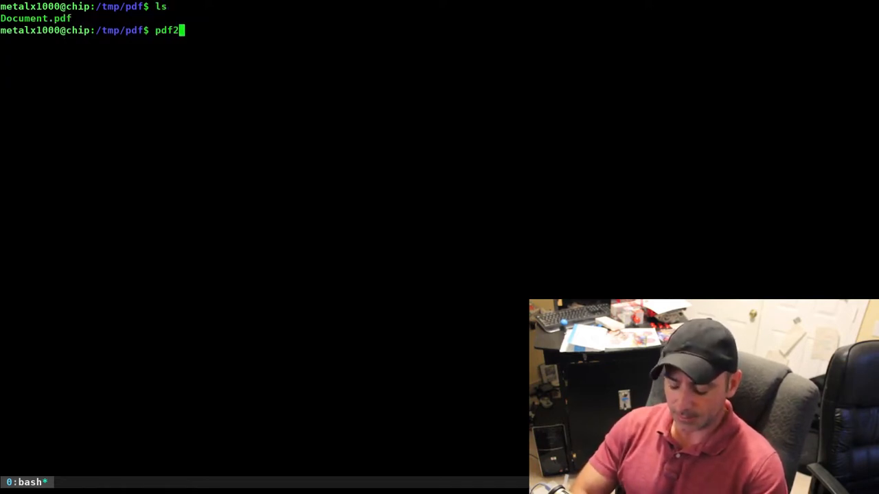
type("txt")
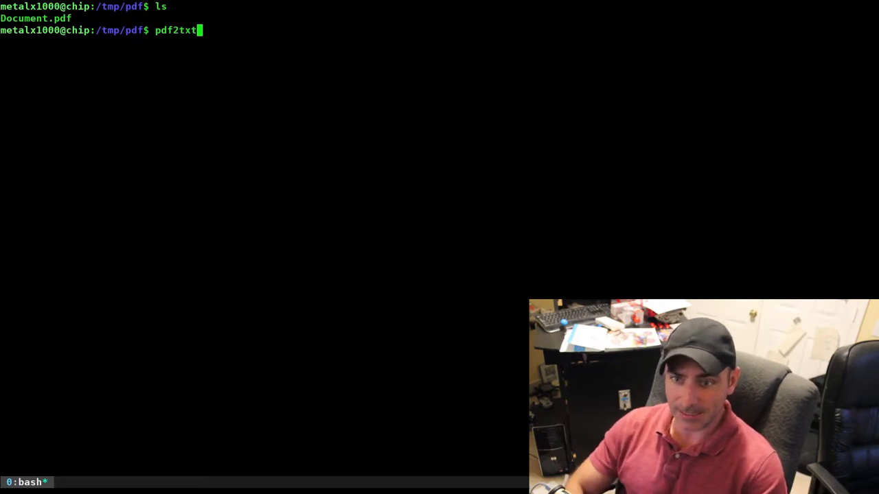
type("Document.pdf")
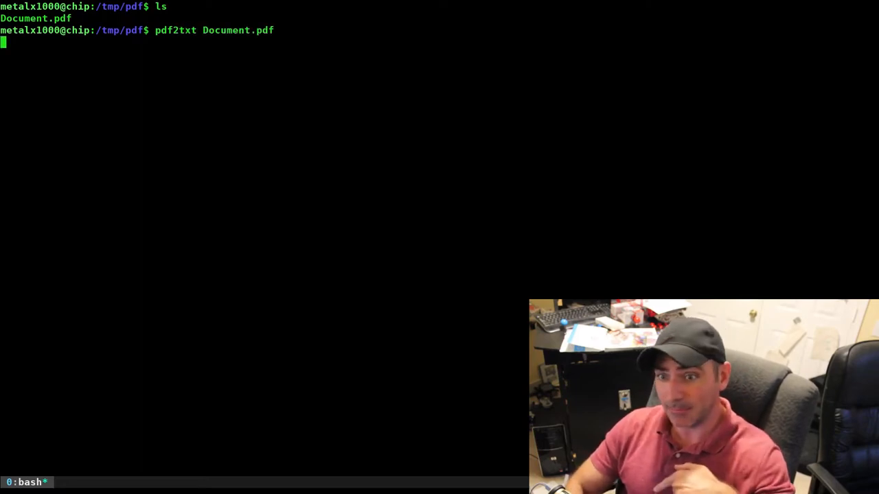
key("Return")
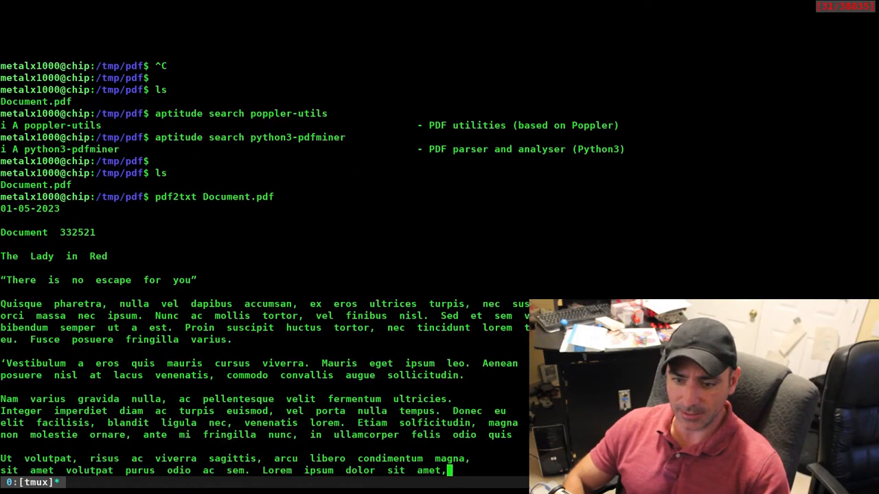
scroll("down", 3)
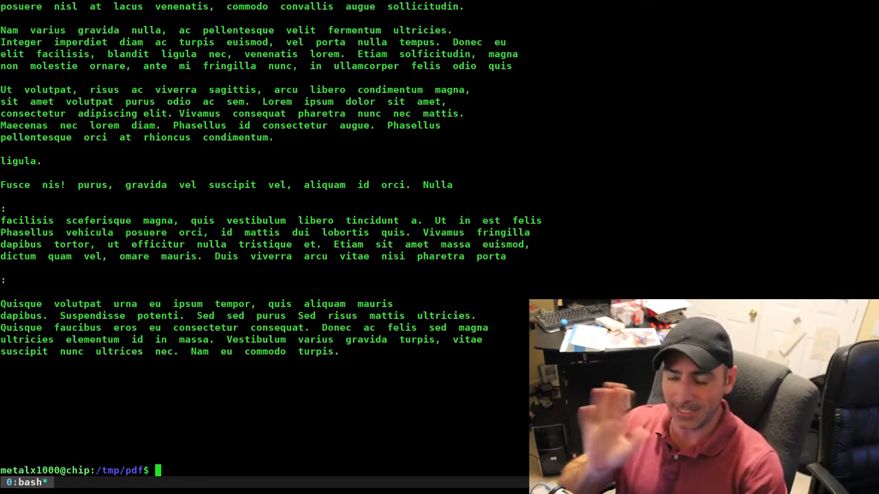
- Extract Document.pdf into Document.txt with pdftotext and print the file with cat
type("pdf2txt Document.pdf")
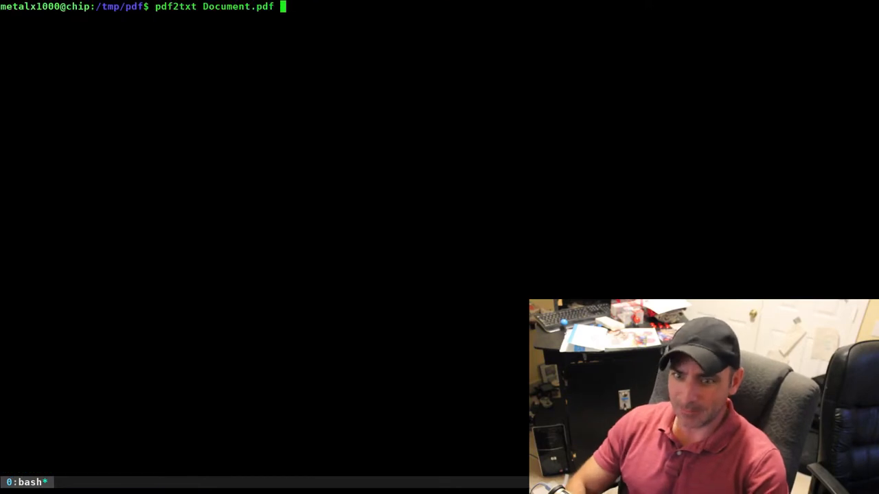
mouse_move(187, 6)
type("ote")
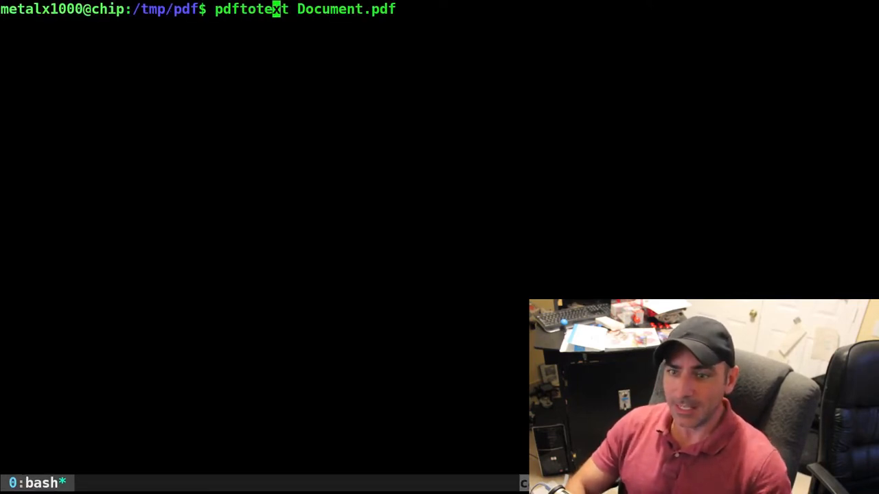
key("Return")
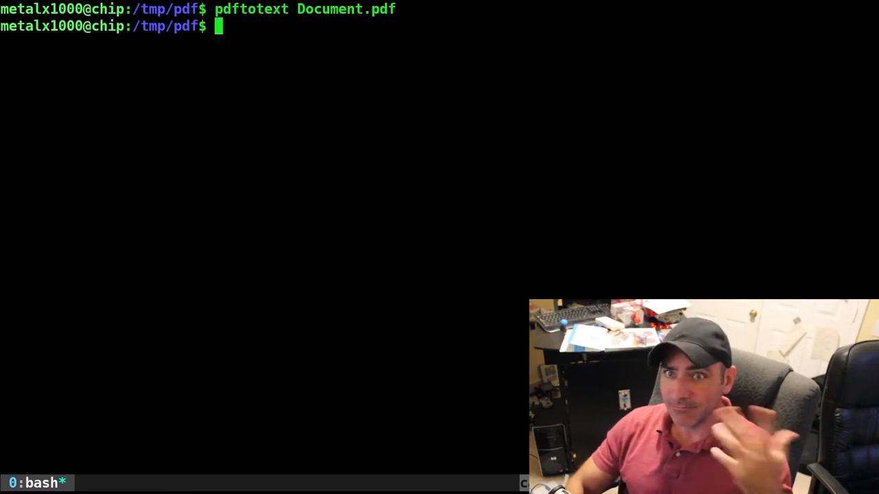
type("ls")
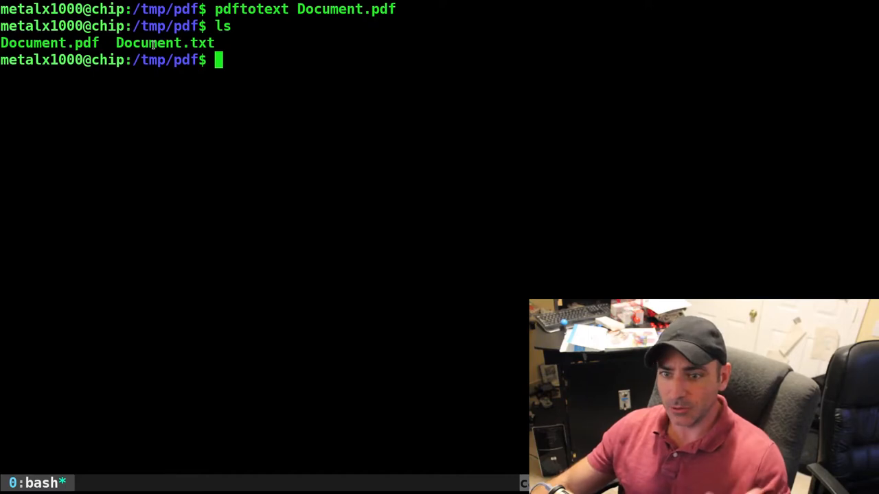
double_click(165, 43)
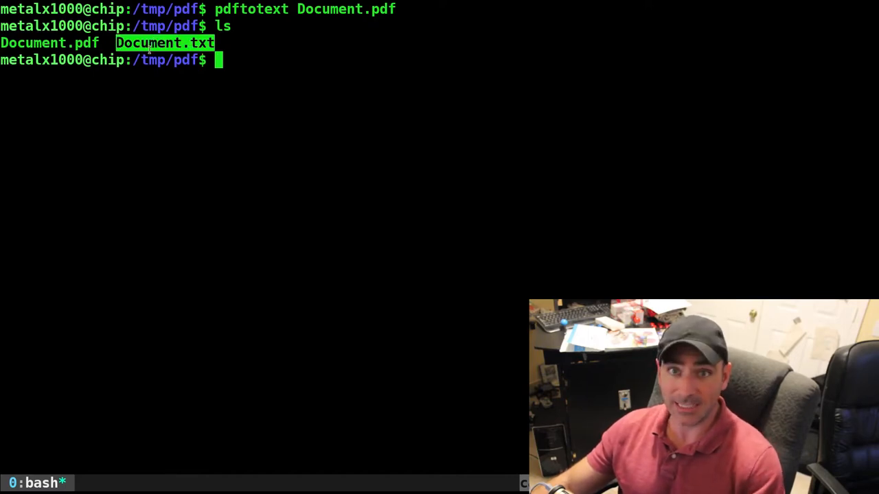
type("cat Document.txt")
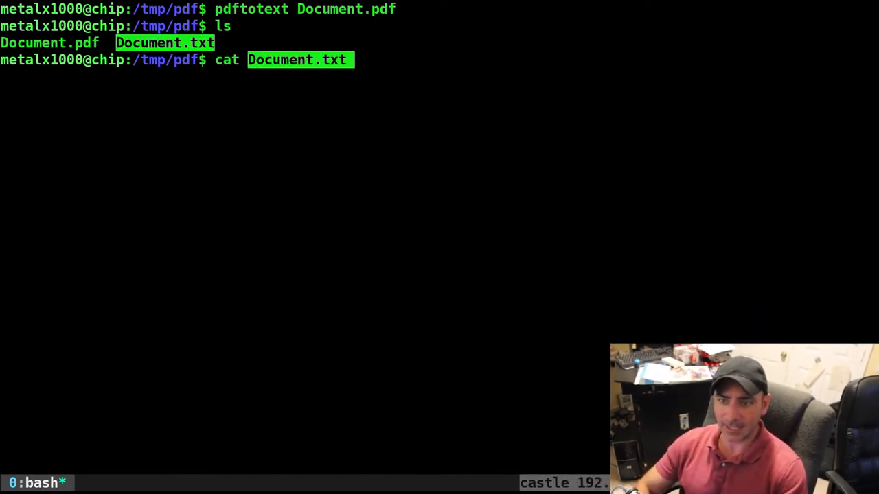
key("Return")
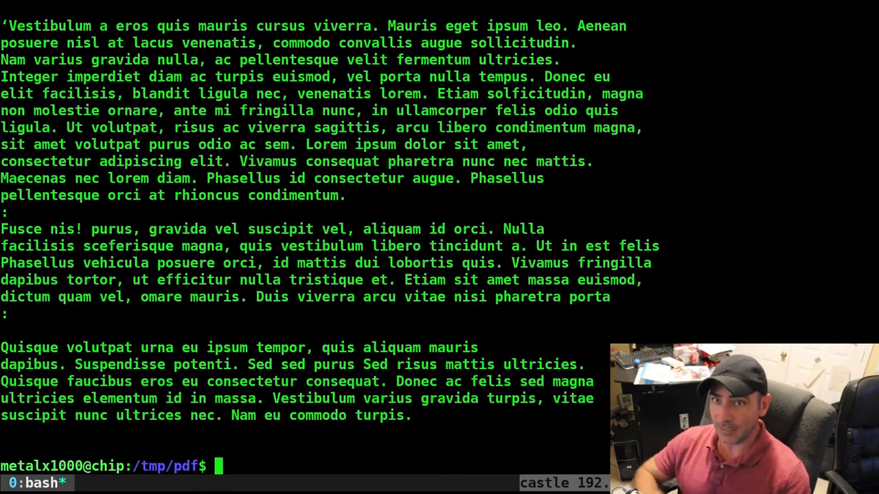
- Run pdftotext Document.pdf - to print the text straight to stdout, then show the PDF beside it
type("cat Document.txt")
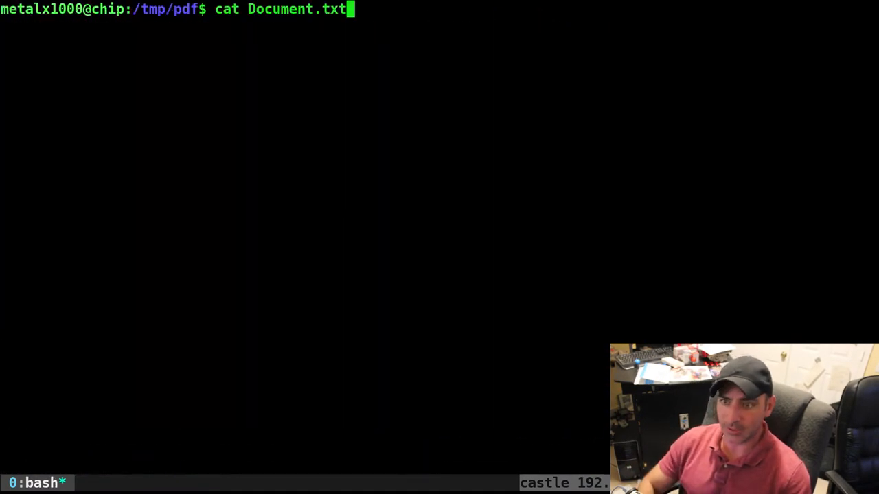
type("pdftotext Document.pdf -")
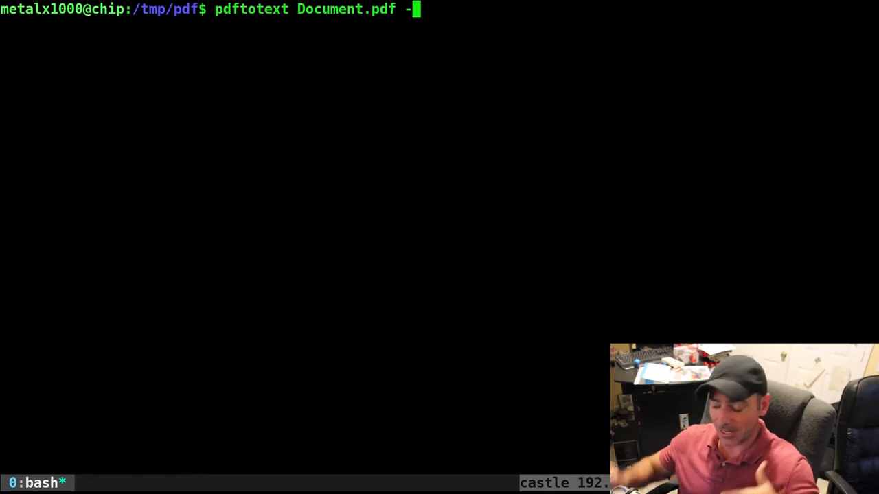
key("Return")
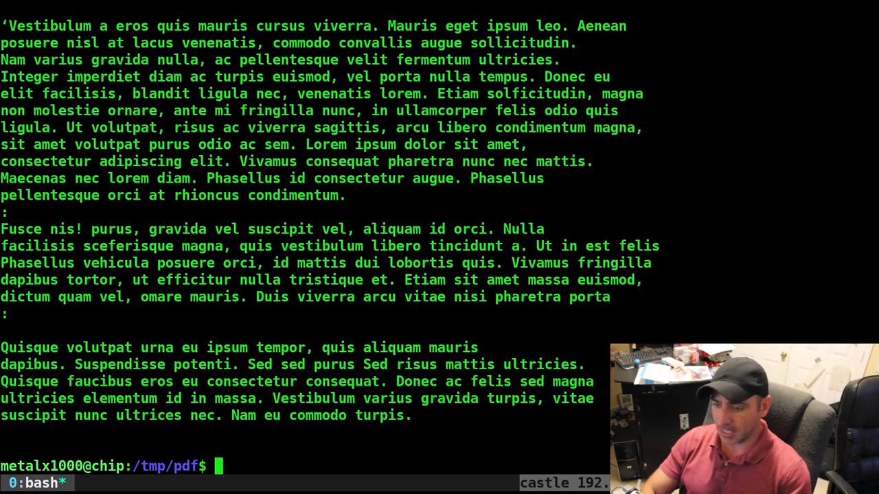
key("Return")
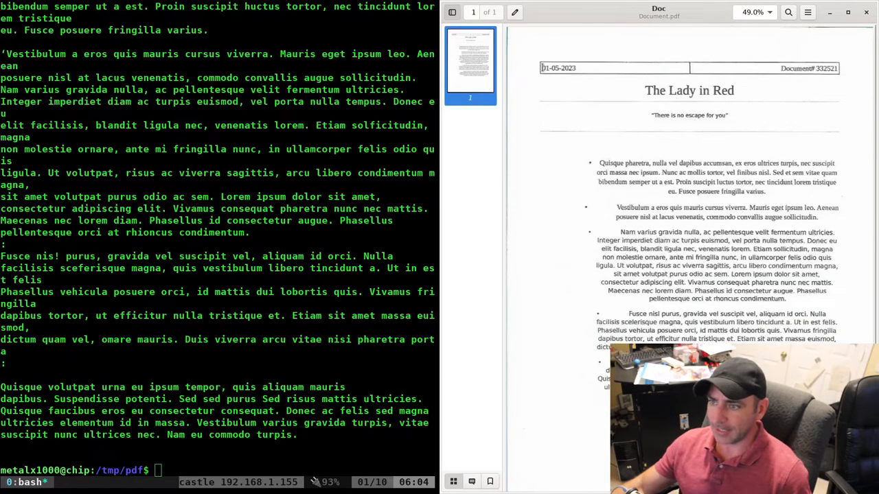
- Compare the PDF header in Document Viewer, then rerun pdf2txt Document.pdf in the terminal
triple_click(557, 68)
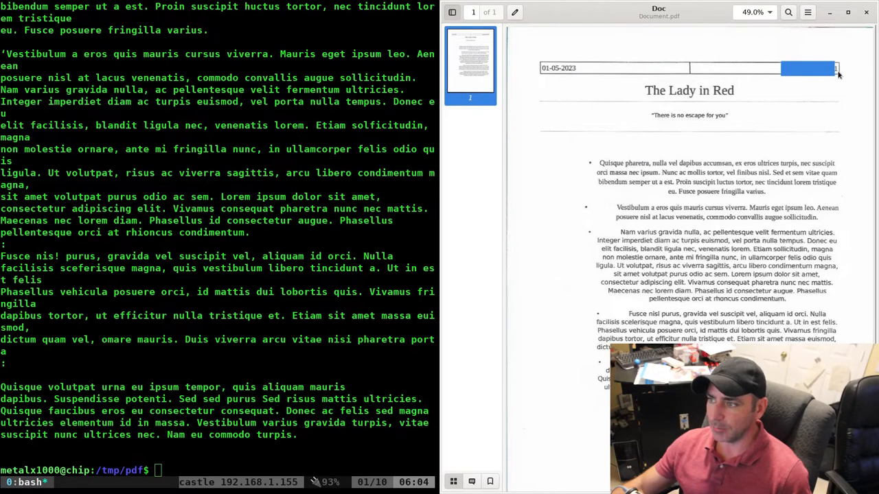
key("Return")
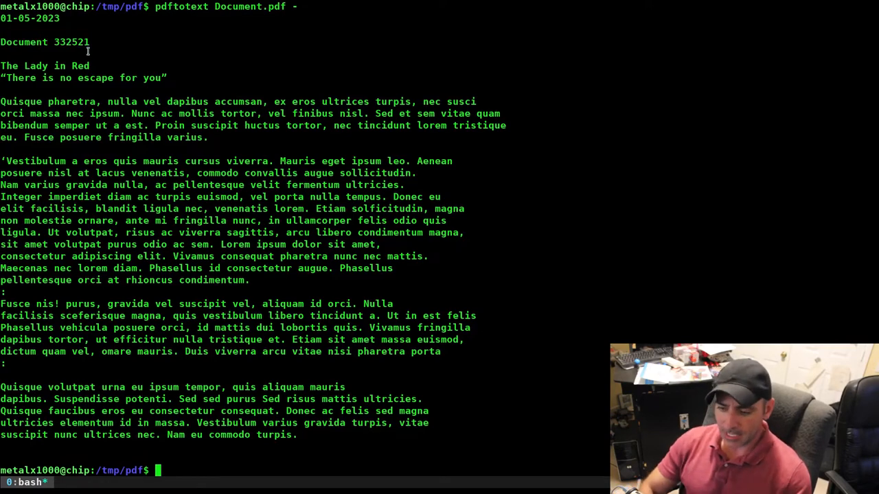
type("pdf2txt Document.pdf")
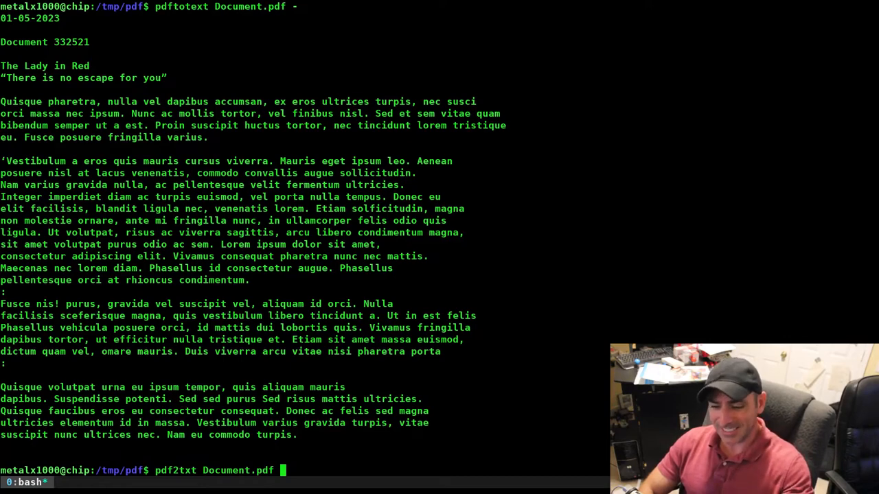
key("Return")
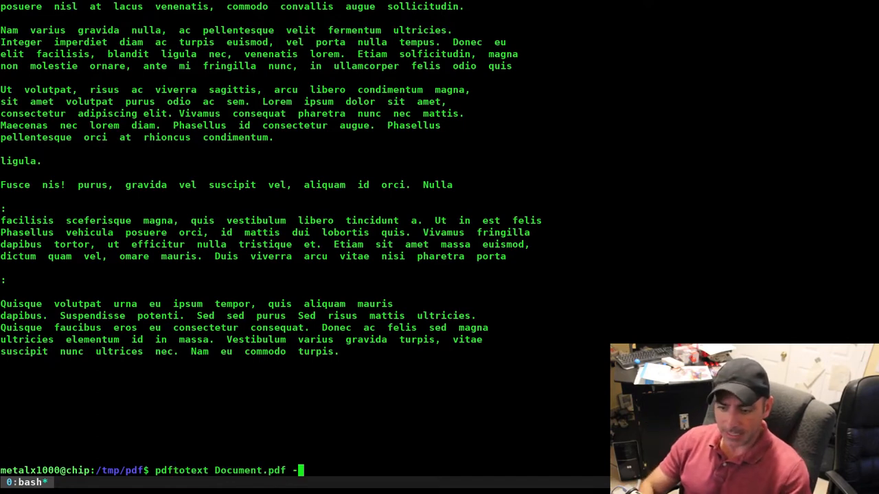
- Run pdftotext -layout Document.pdf - and compare its layout-preserved text with the PDF header
key("ctrl+l")
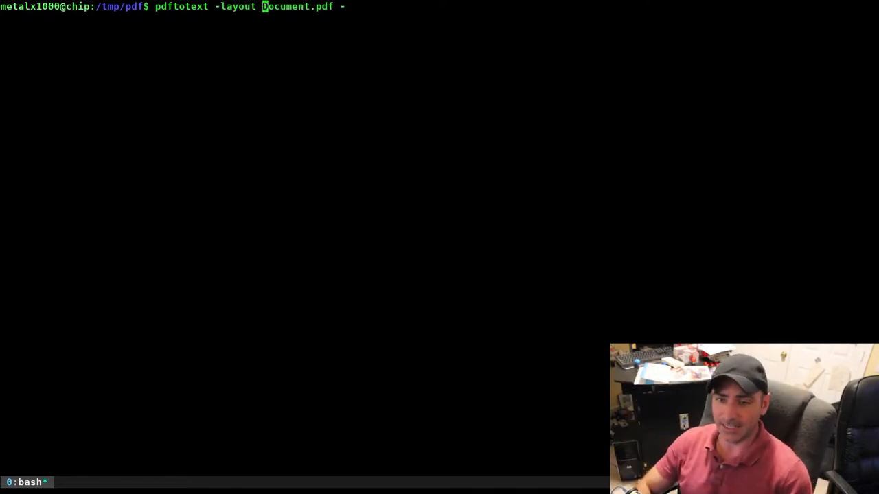
key("Return")
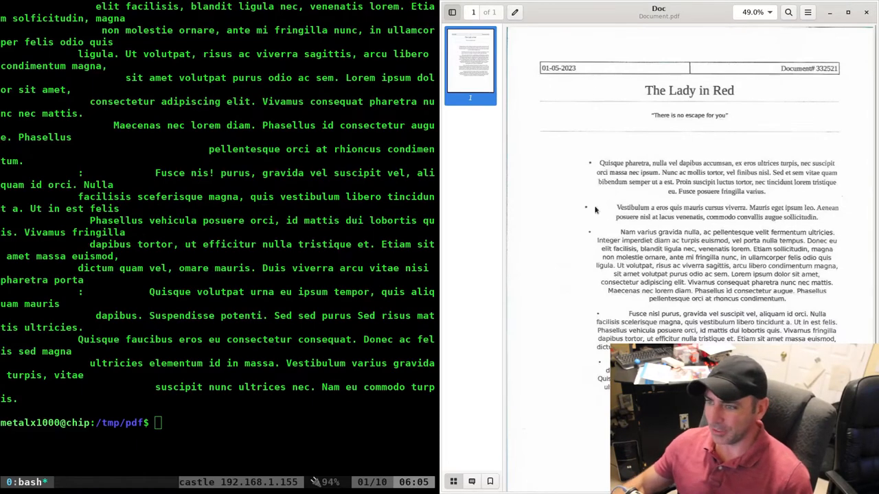
triple_click(557, 68)
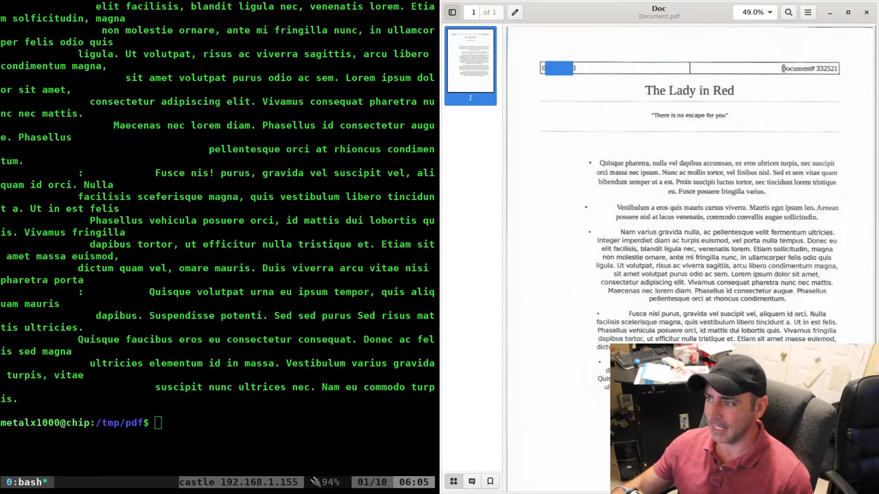